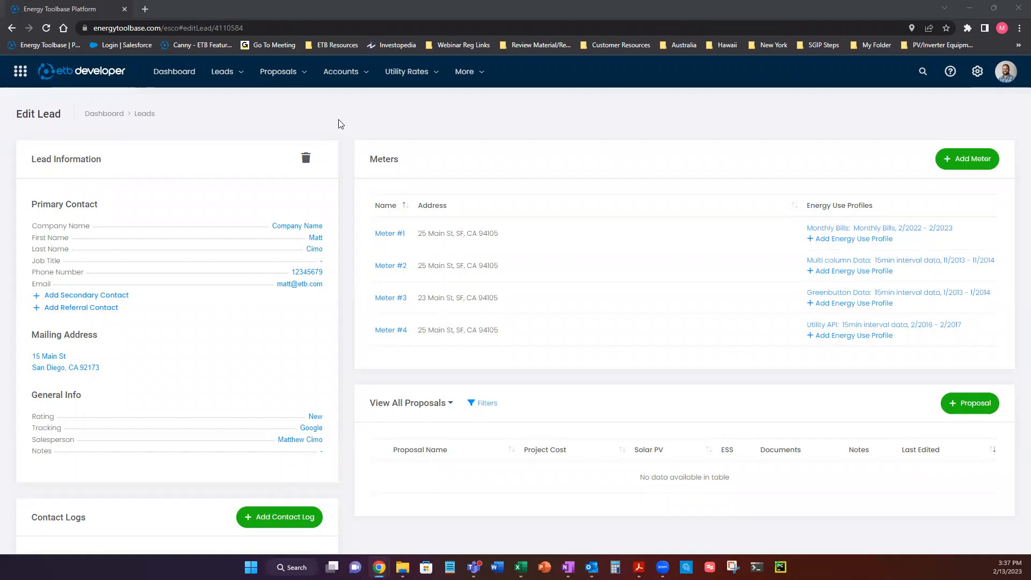
{"action": "mouse_move", "coordinate": [507, 120]}
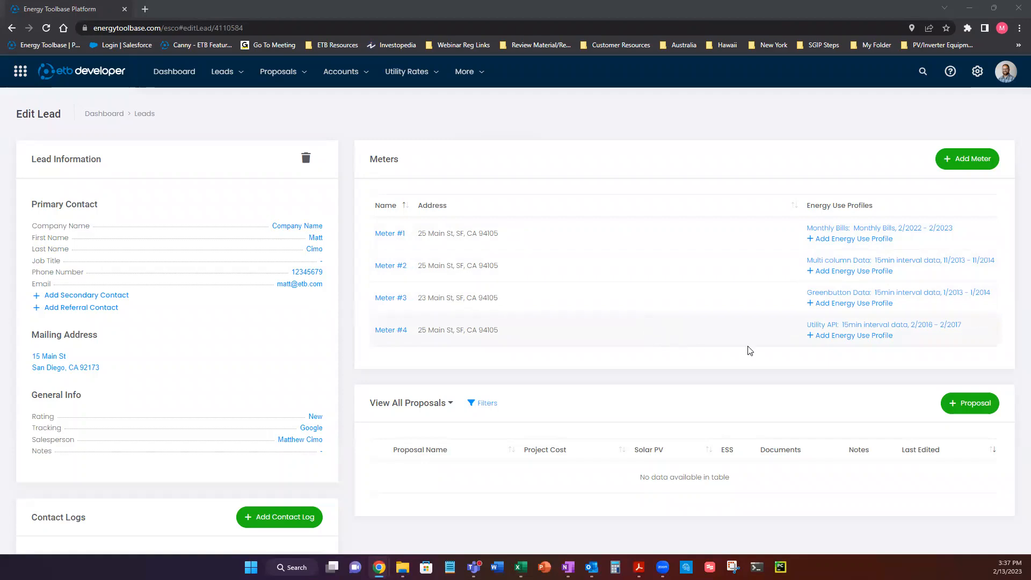
{"action": "mouse_move", "coordinate": [832, 263]}
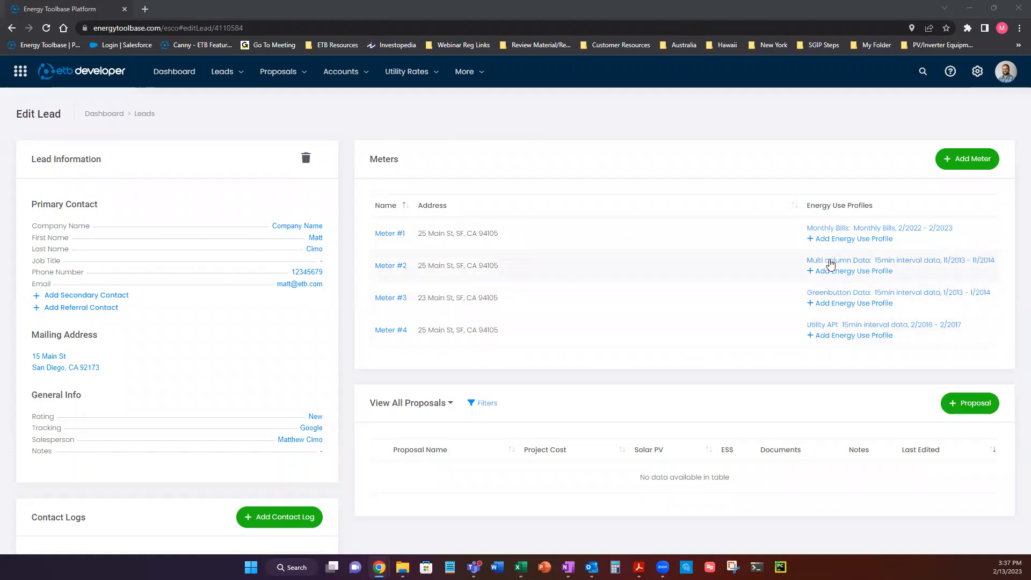
{"action": "mouse_move", "coordinate": [598, 349]}
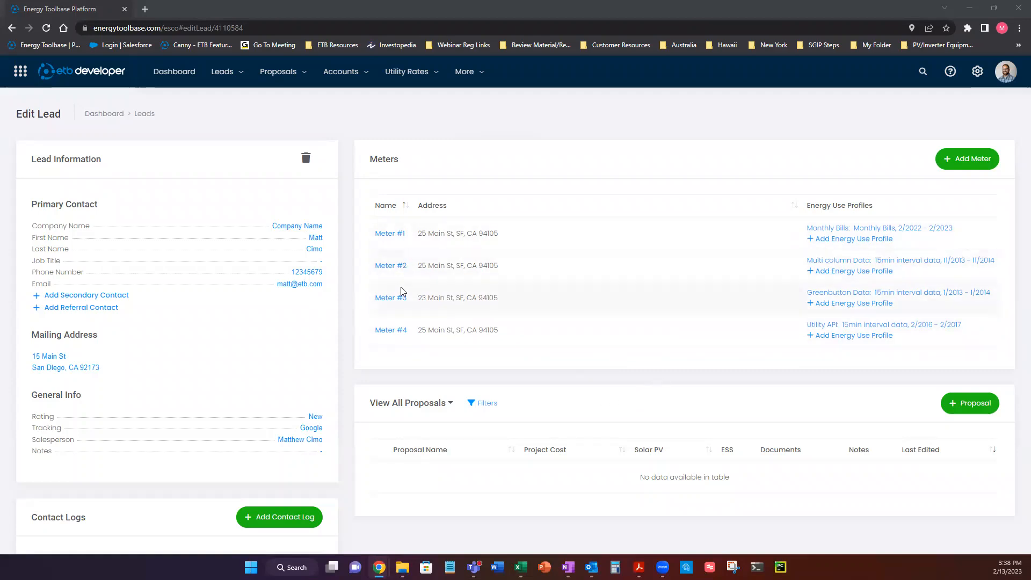
Add a new proposal for the lead and name it 'Test Proposal'
{"action": "left_click", "coordinate": [969, 403]}
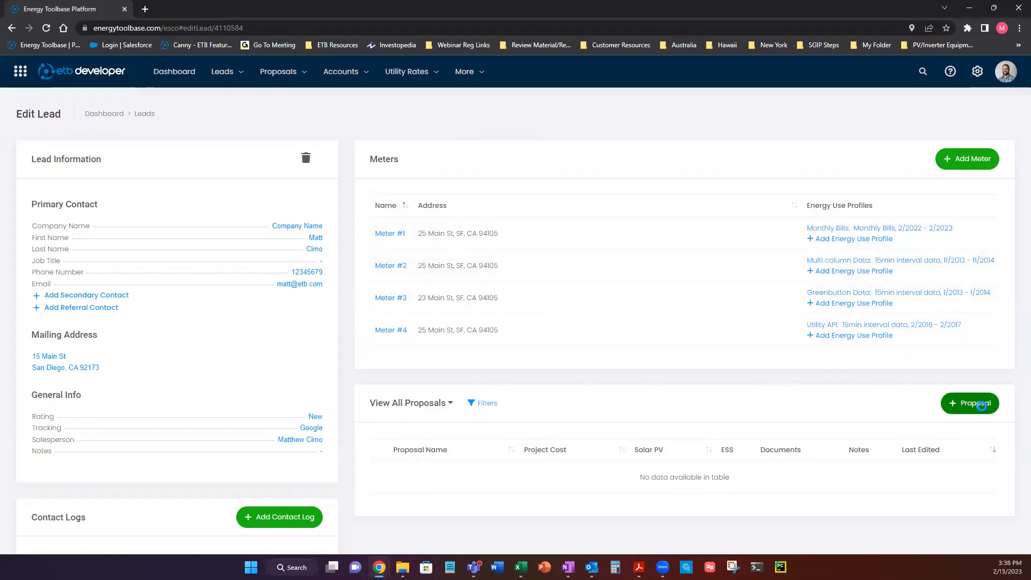
{"action": "left_click", "coordinate": [969, 403]}
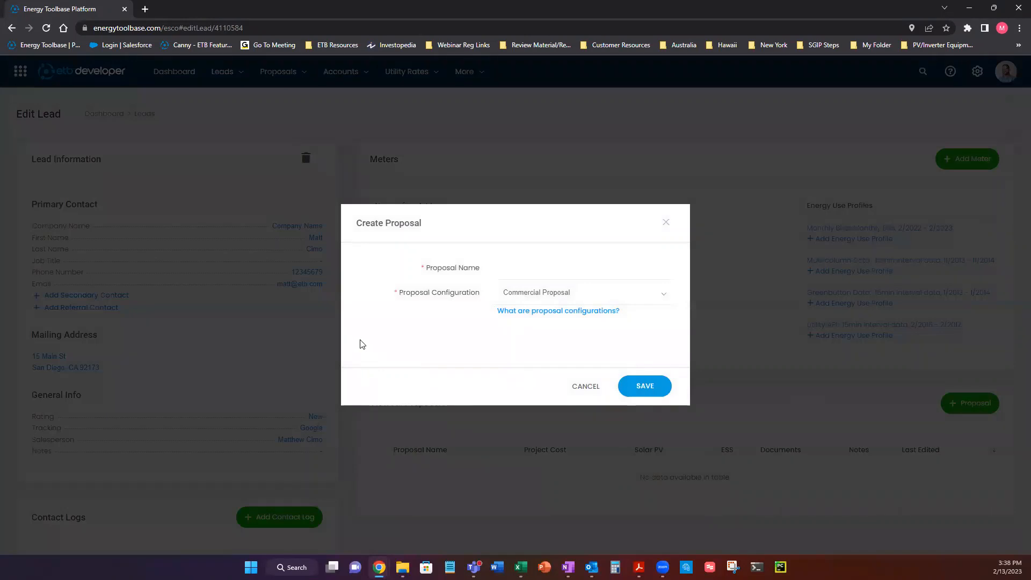
{"action": "mouse_move", "coordinate": [480, 401]}
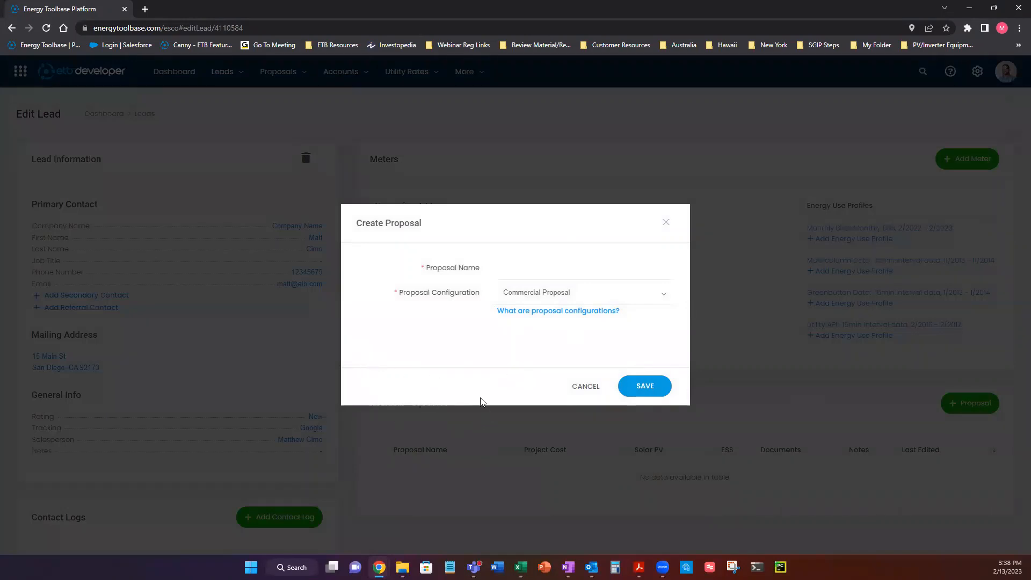
{"action": "left_click", "coordinate": [584, 266]}
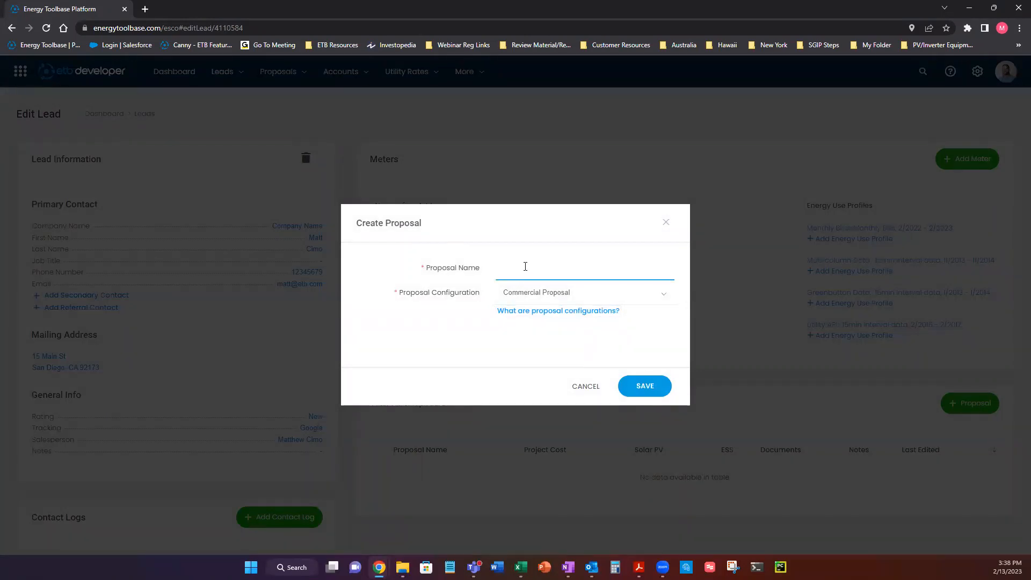
{"action": "type", "text": "Test Proposal"}
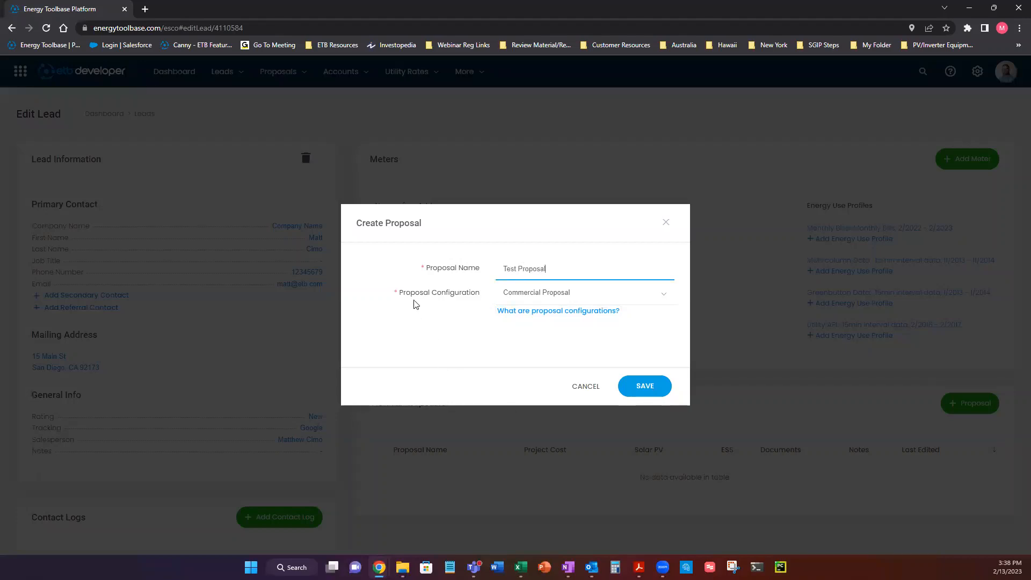
{"action": "double_click", "coordinate": [438, 292]}
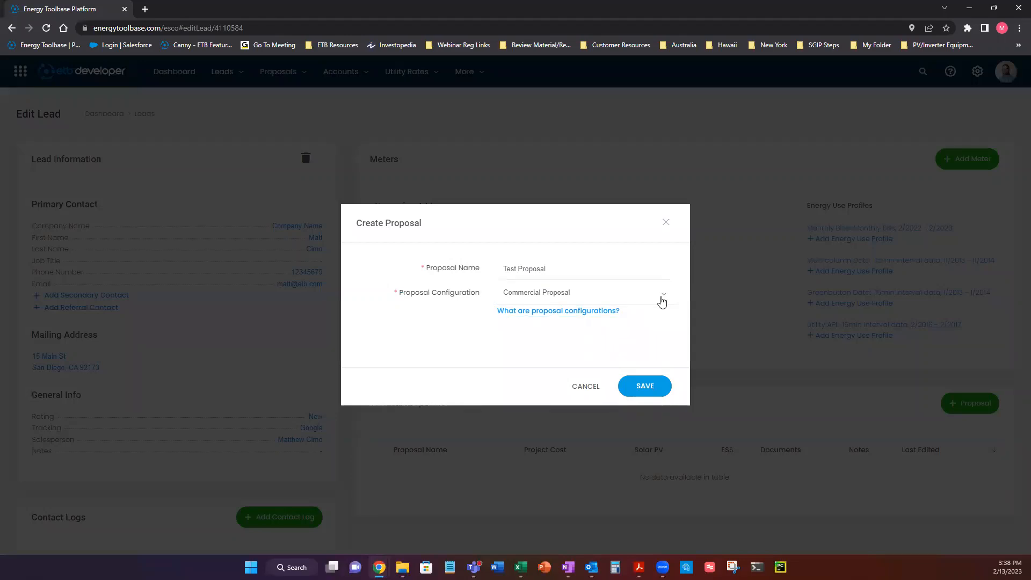
{"action": "mouse_move", "coordinate": [633, 304]}
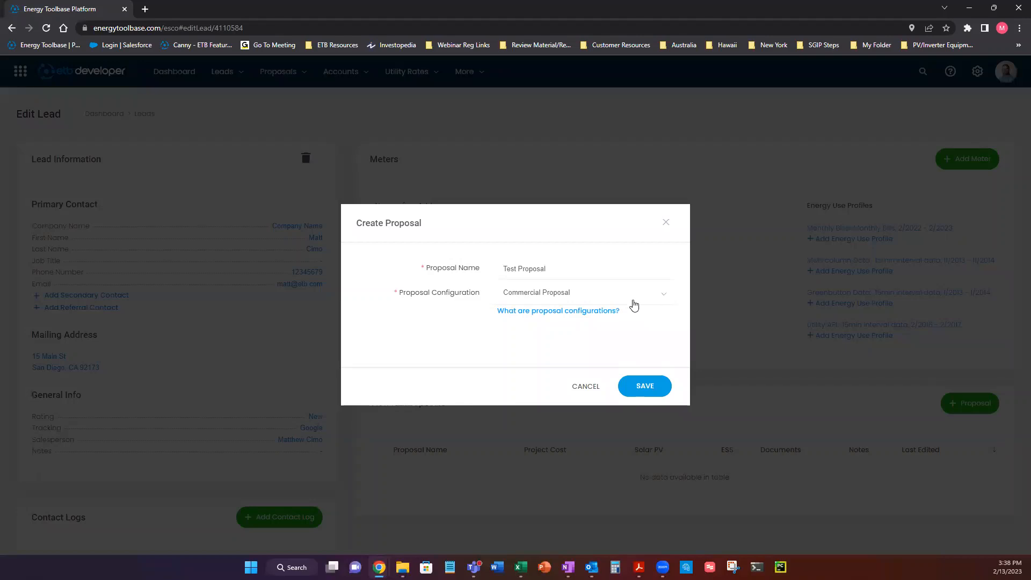
{"action": "mouse_move", "coordinate": [444, 354]}
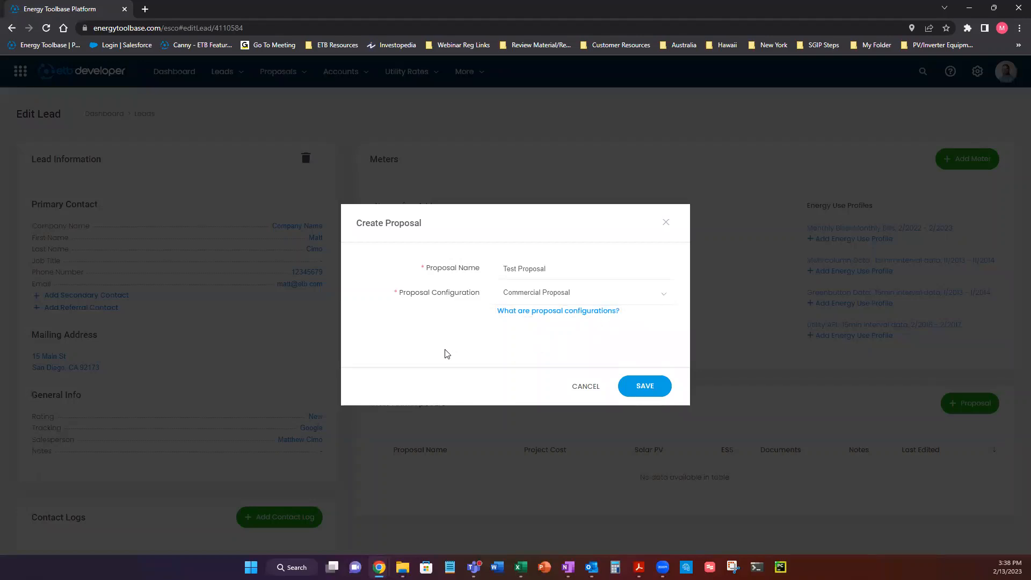
{"action": "mouse_move", "coordinate": [678, 312]}
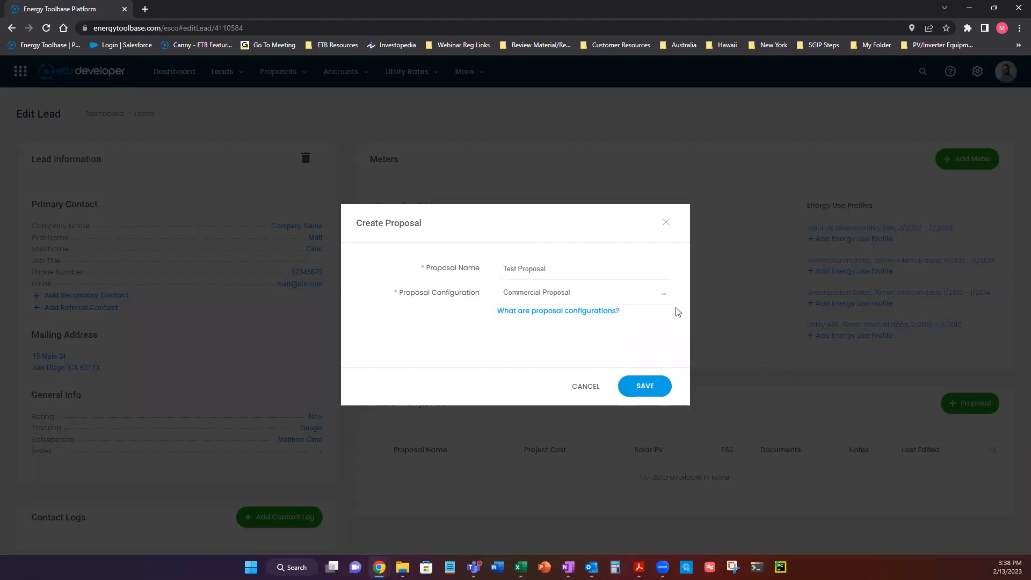
Set the proposal configuration to Commercial Before Tax and save 'Test Proposal'
{"action": "left_click", "coordinate": [584, 292]}
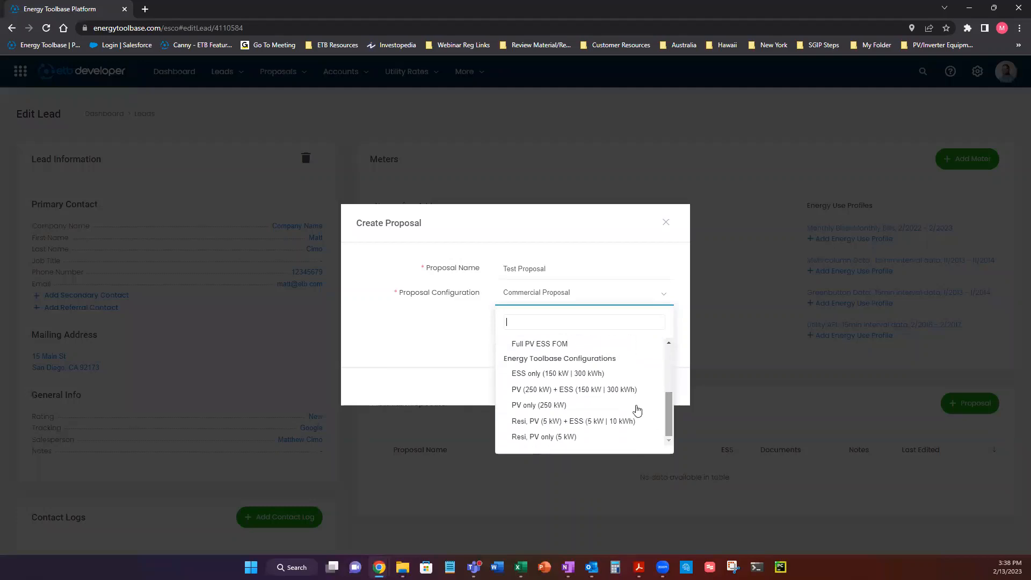
{"action": "mouse_move", "coordinate": [555, 389]}
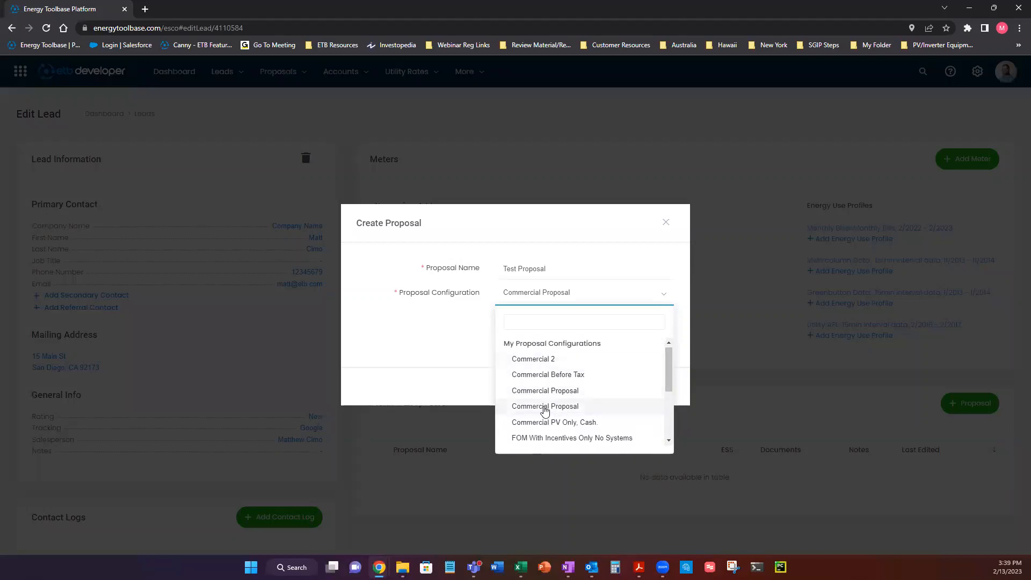
{"action": "left_click", "coordinate": [548, 374]}
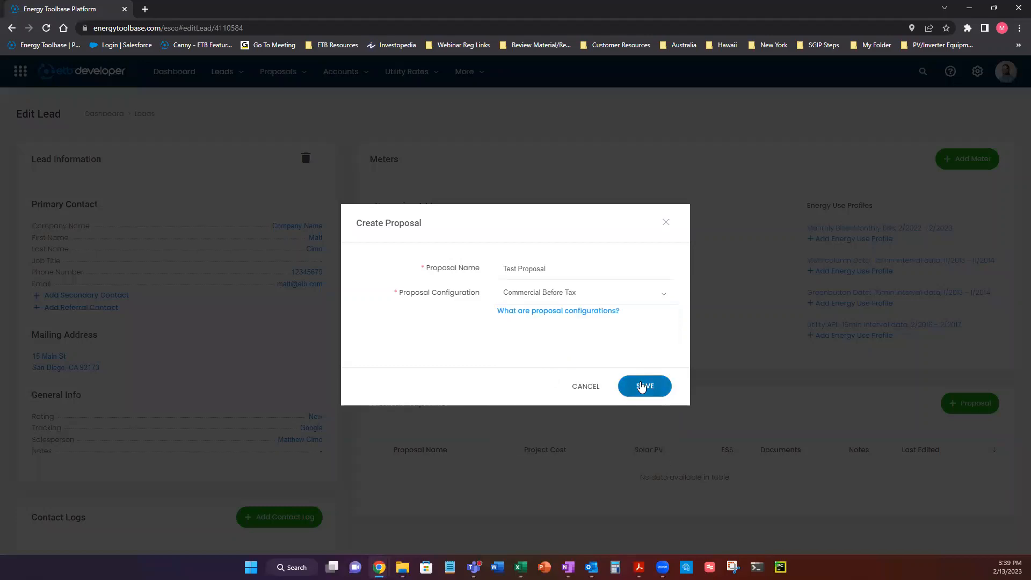
{"action": "left_click", "coordinate": [644, 386]}
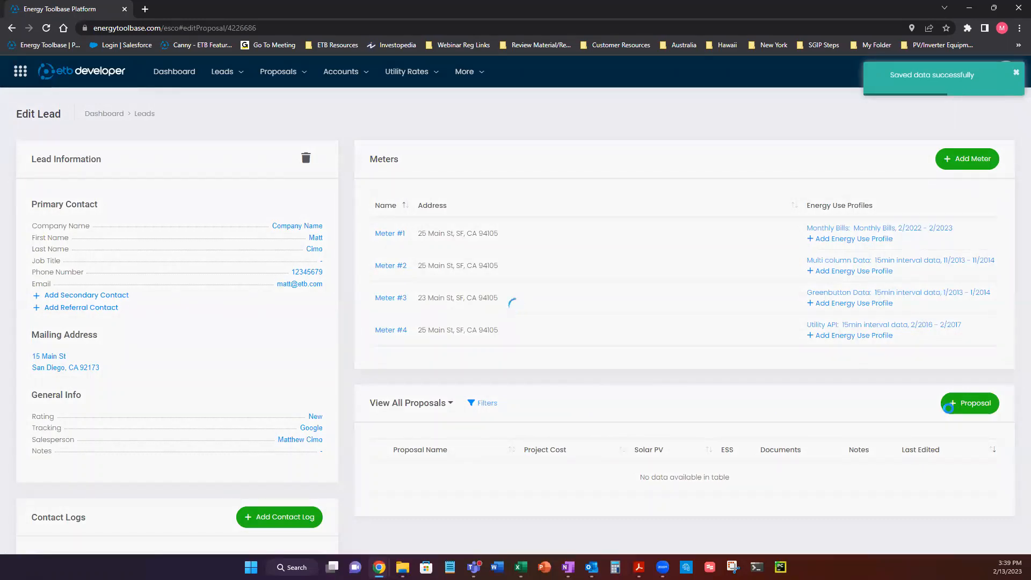
Open the Test Proposal's General Information card for editing
{"action": "left_click", "coordinate": [389, 233]}
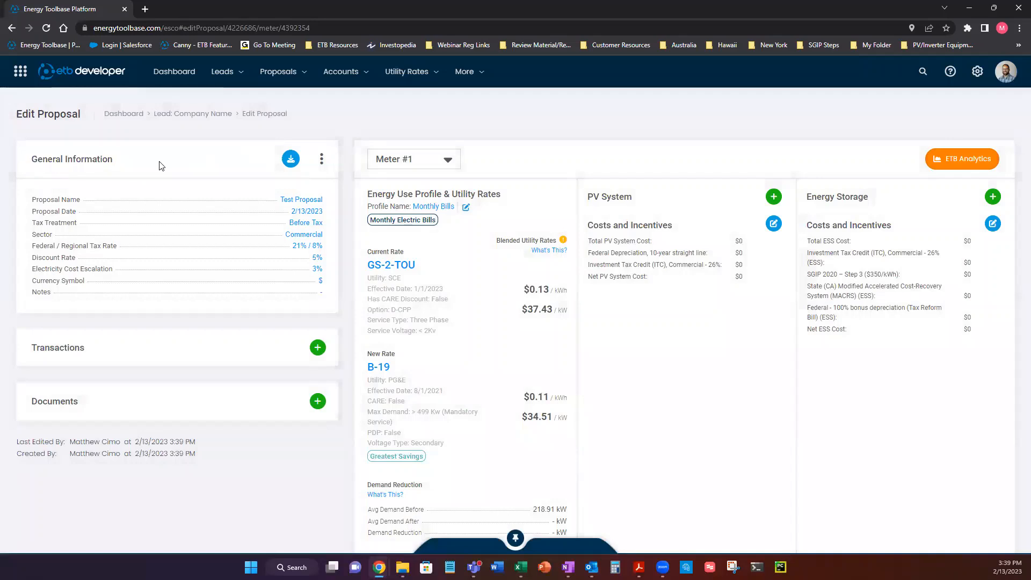
{"action": "left_click", "coordinate": [321, 158]}
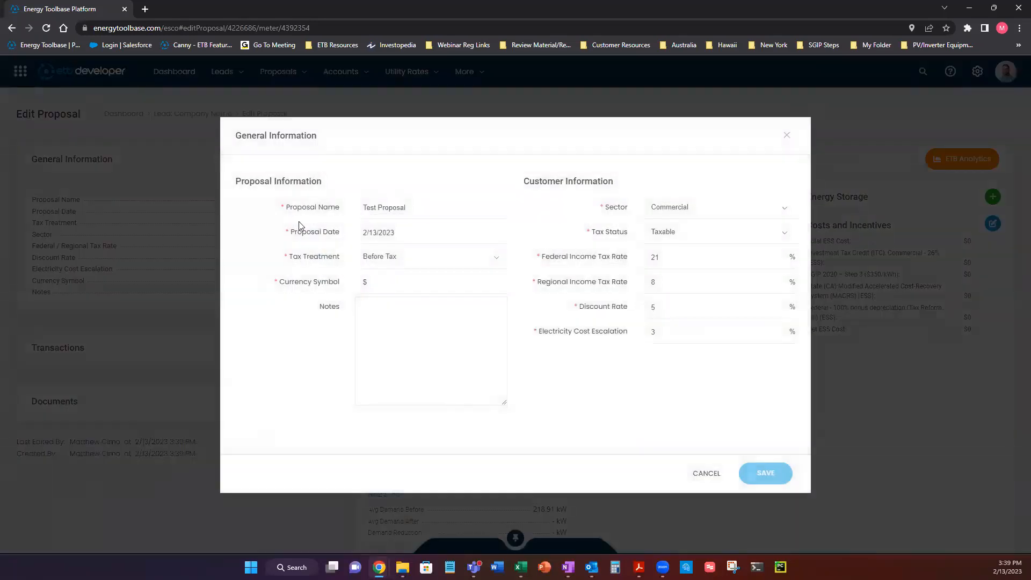
Set the proposal date to February 17, 2023 in the date picker
{"action": "left_click", "coordinate": [428, 207]}
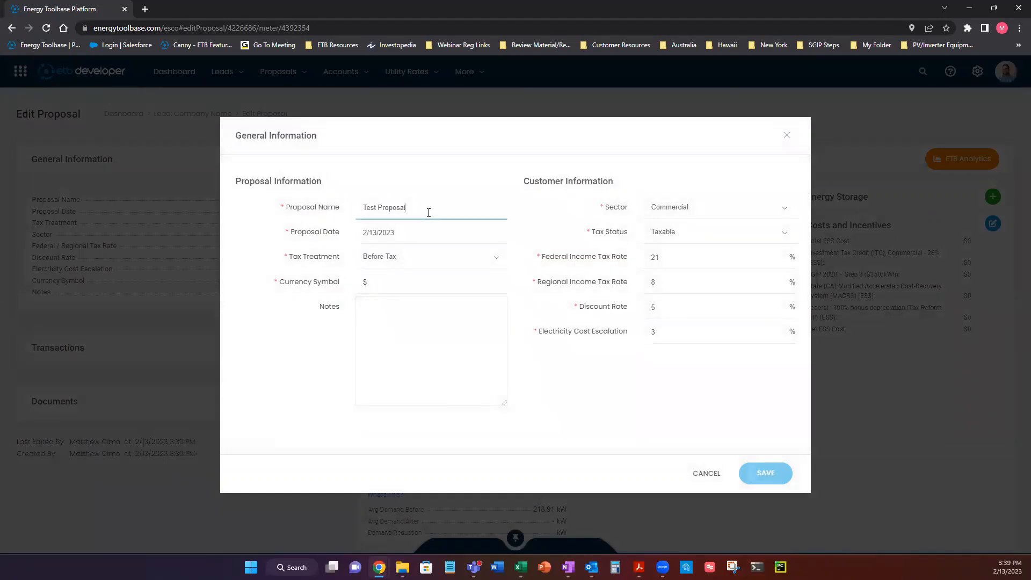
{"action": "double_click", "coordinate": [392, 207]}
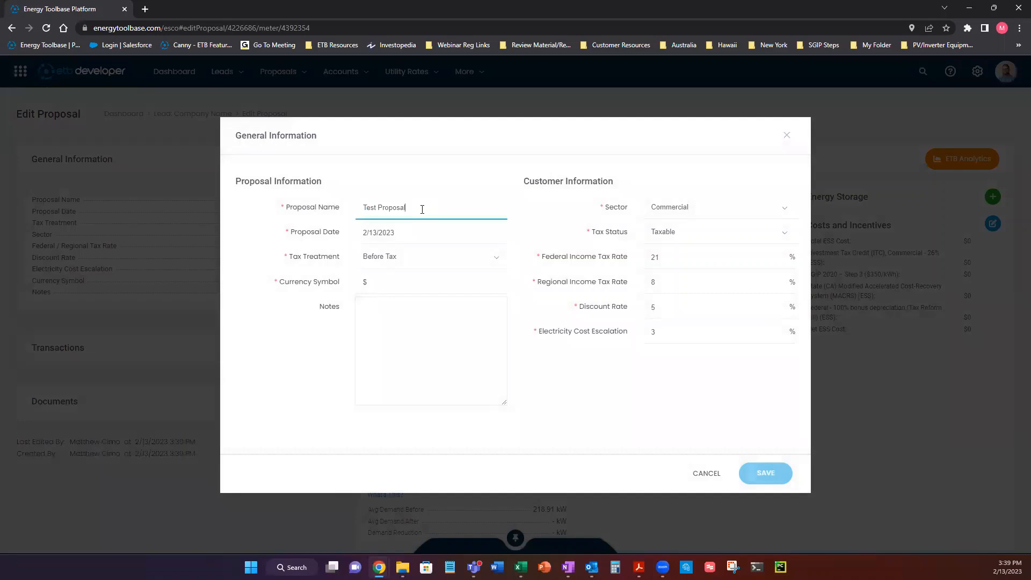
{"action": "left_click", "coordinate": [428, 232]}
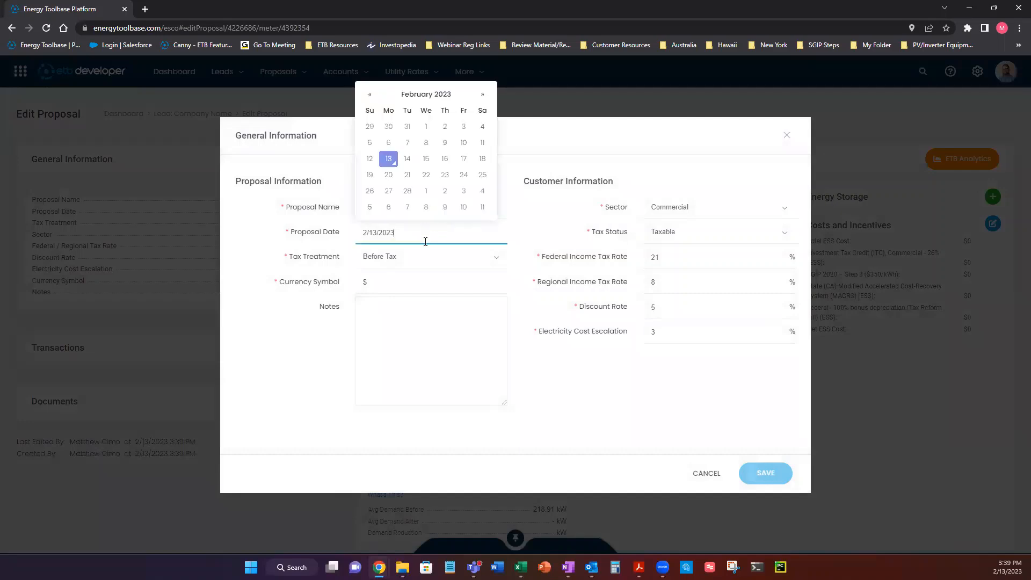
{"action": "mouse_move", "coordinate": [421, 228]}
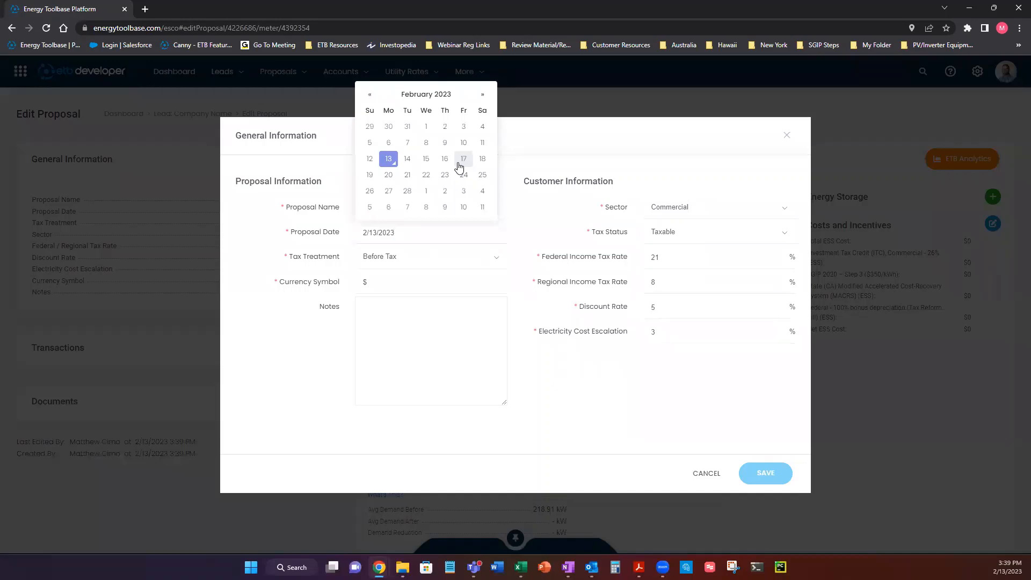
{"action": "left_click", "coordinate": [463, 158]}
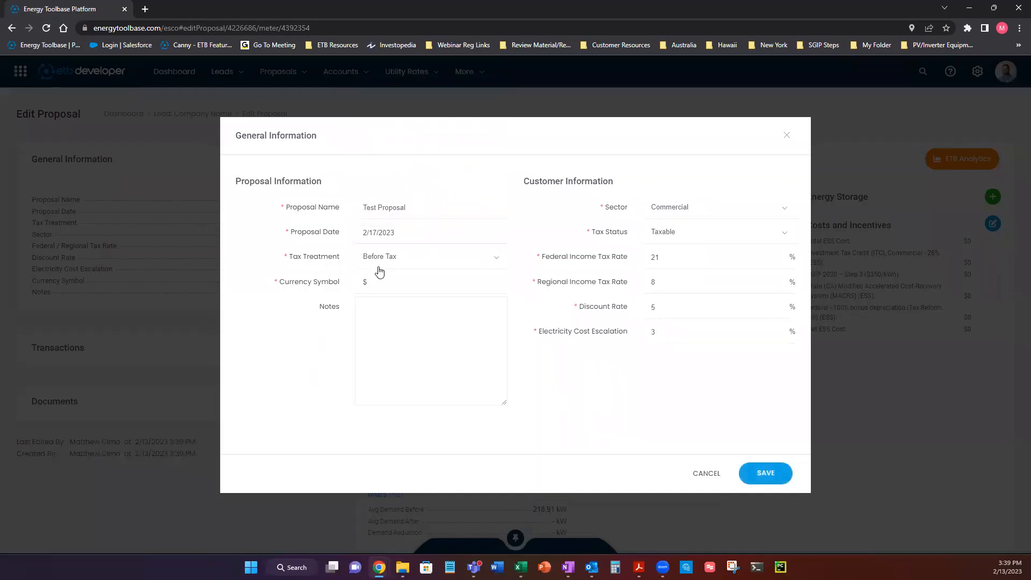
Change the tax treatment from the dropdown to After Tax
{"action": "left_click", "coordinate": [430, 256]}
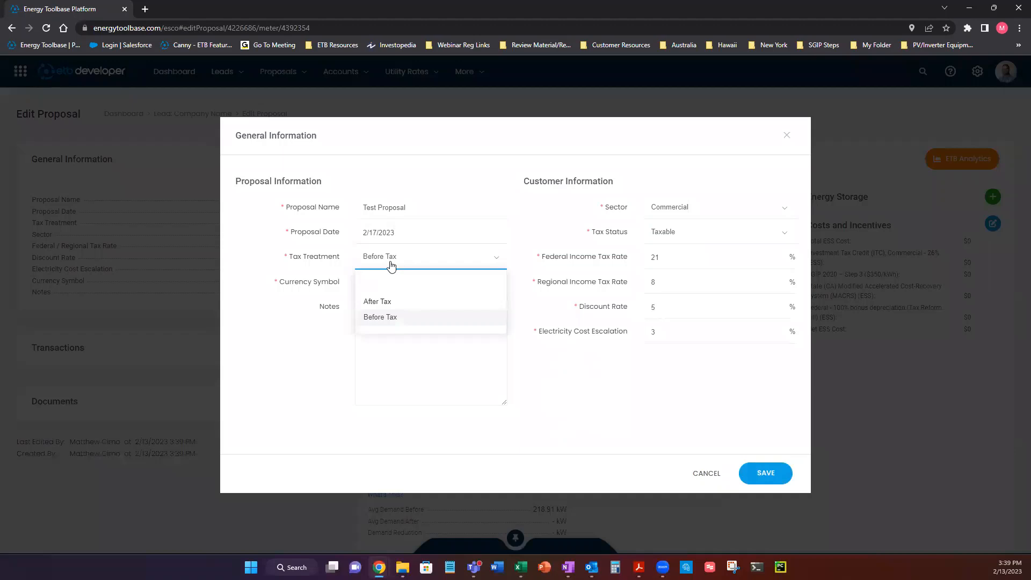
{"action": "mouse_move", "coordinate": [371, 260]}
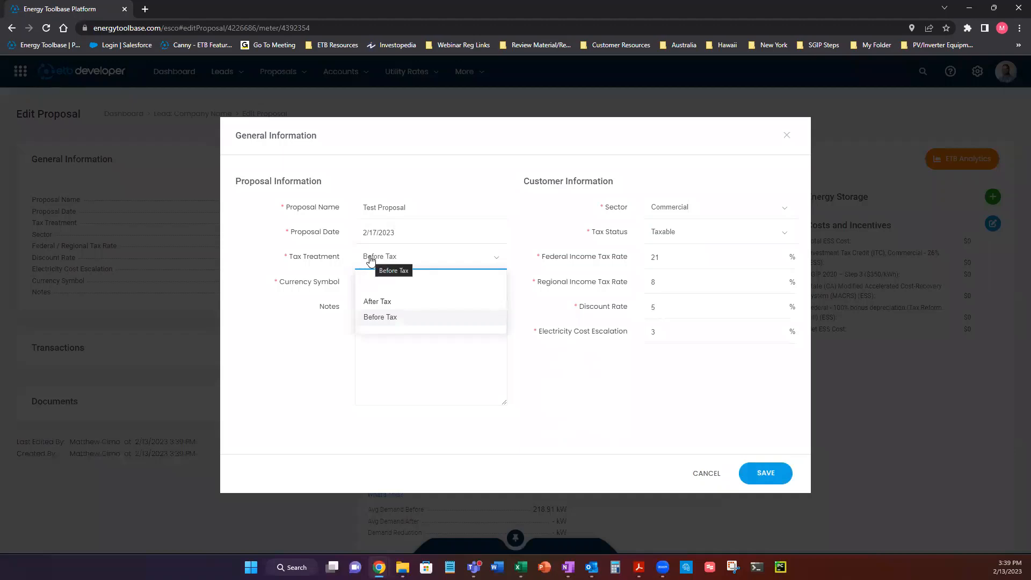
{"action": "left_click", "coordinate": [380, 316]}
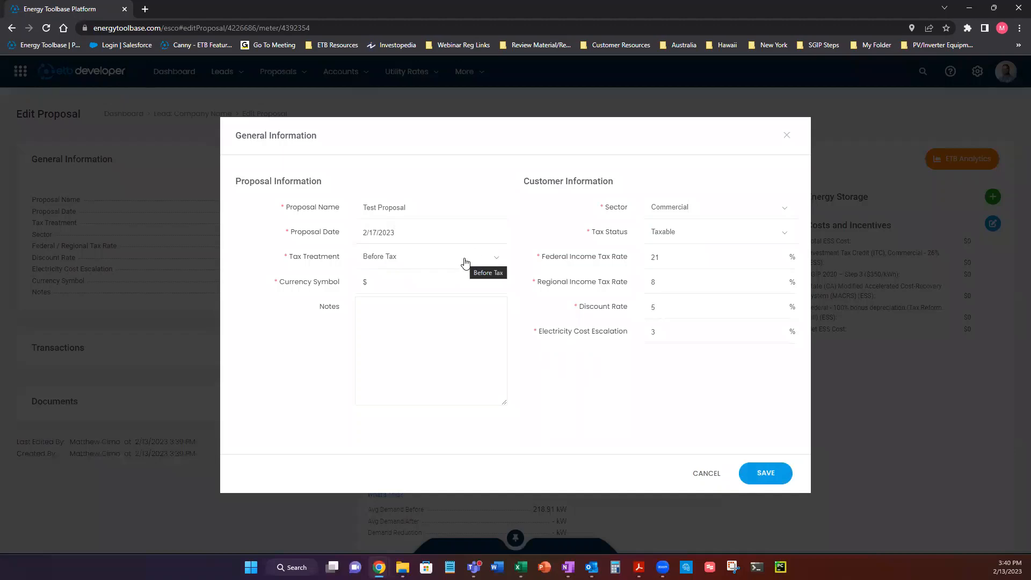
{"action": "left_click", "coordinate": [430, 256]}
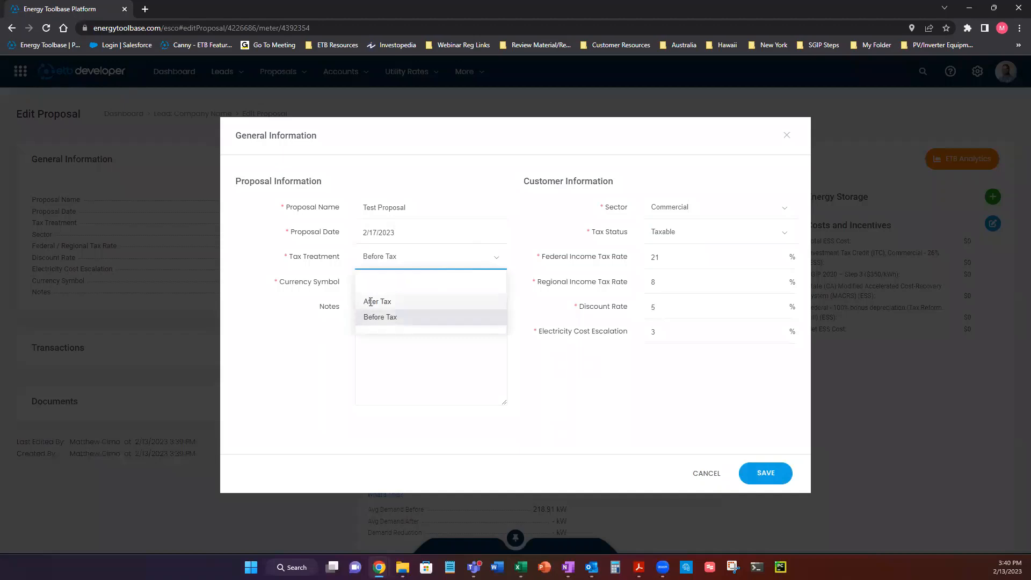
{"action": "left_click", "coordinate": [378, 301]}
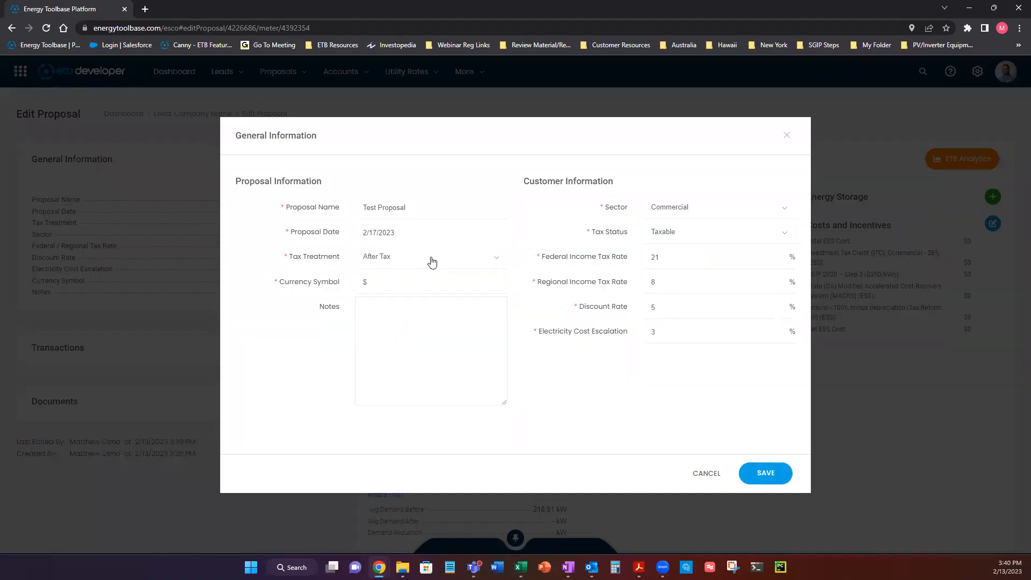
{"action": "left_click", "coordinate": [720, 257]}
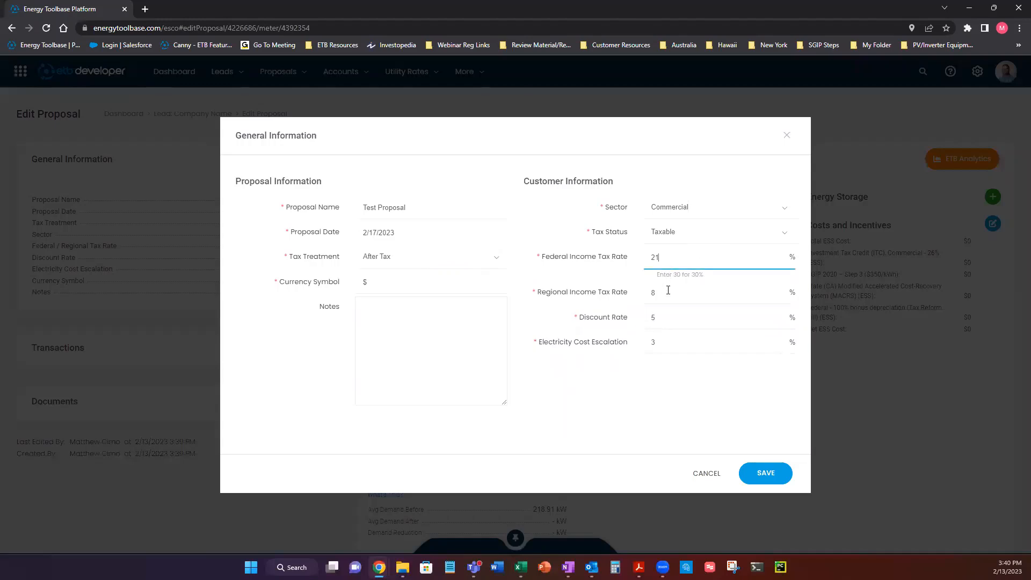
{"action": "left_click", "coordinate": [717, 281]}
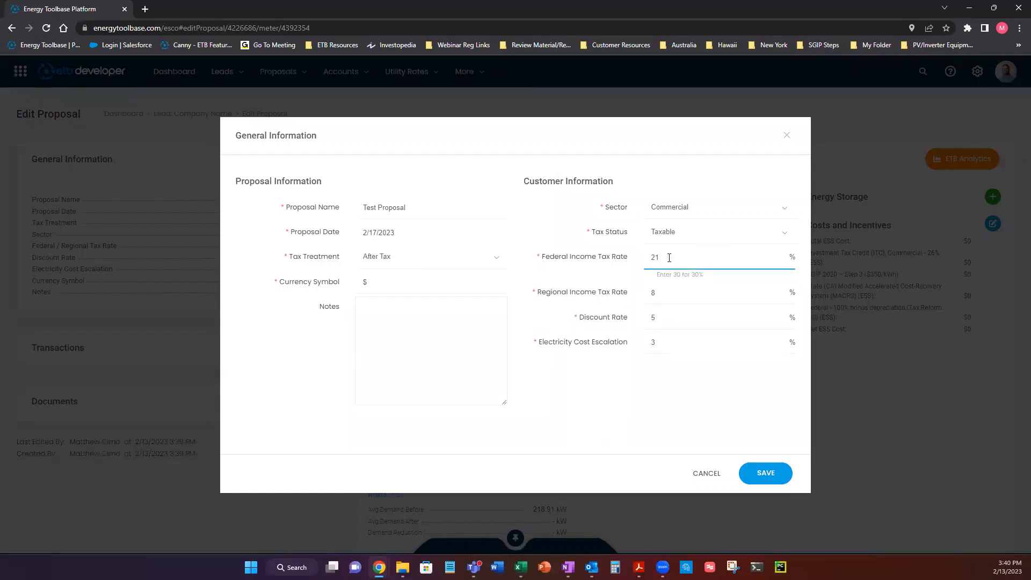
{"action": "left_click", "coordinate": [716, 282]}
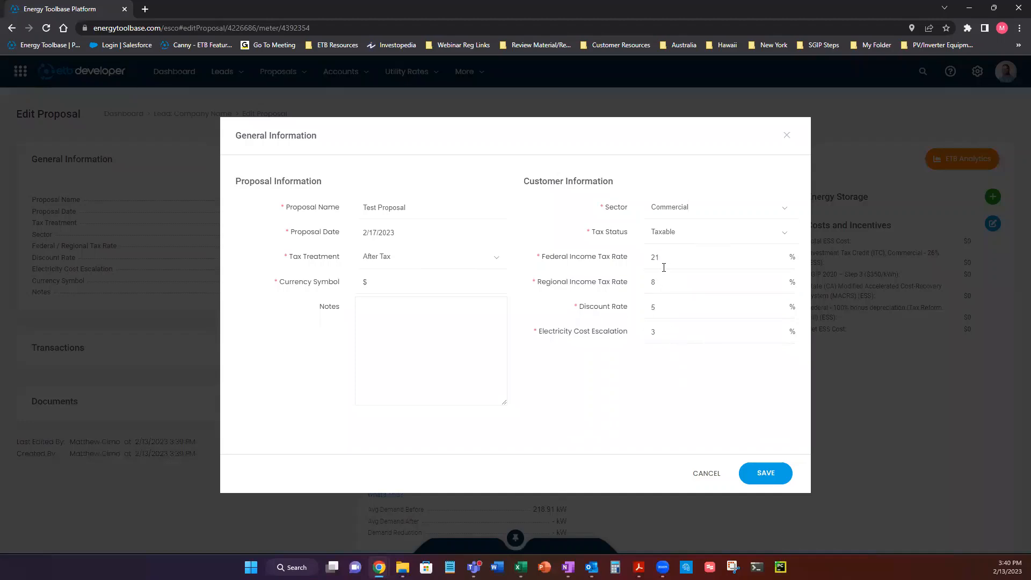
{"action": "mouse_move", "coordinate": [665, 273]}
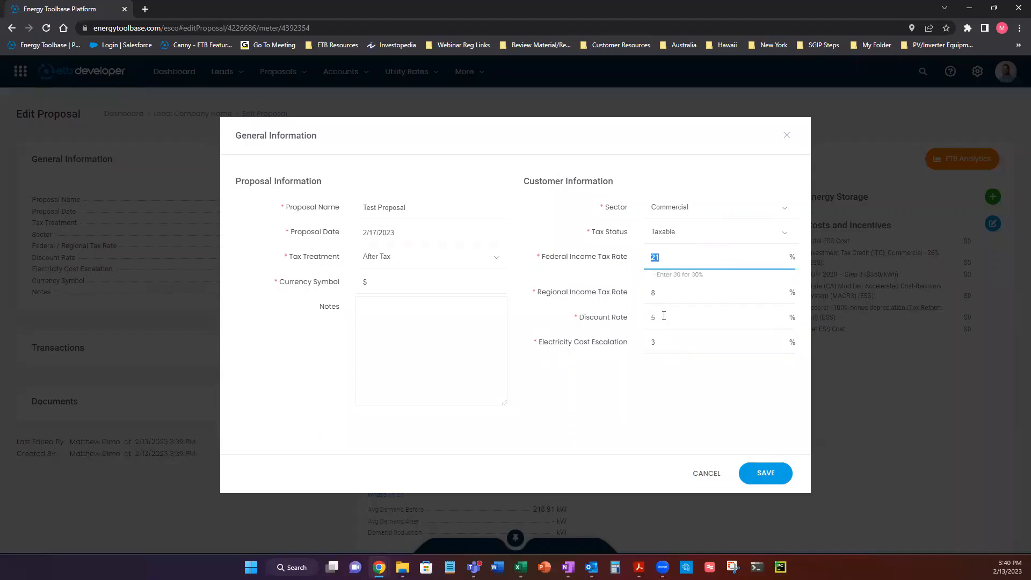
{"action": "mouse_move", "coordinate": [667, 391]}
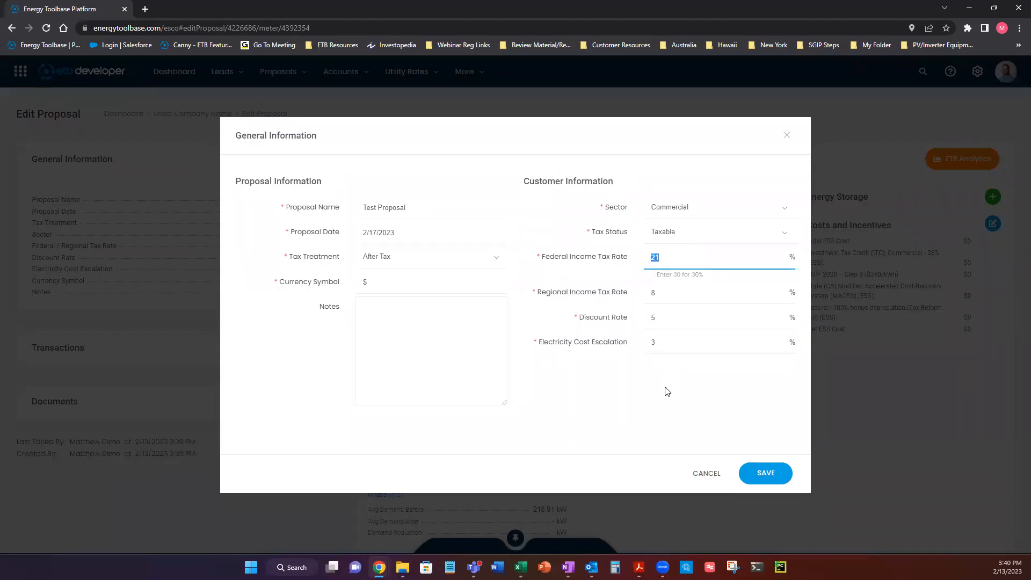
{"action": "left_click", "coordinate": [716, 281]}
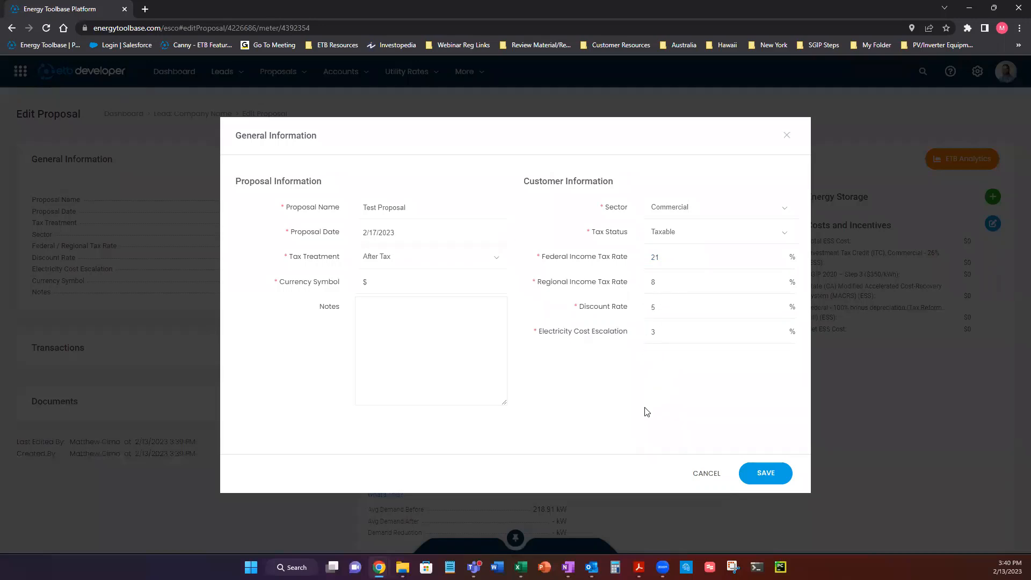
{"action": "mouse_move", "coordinate": [394, 386]}
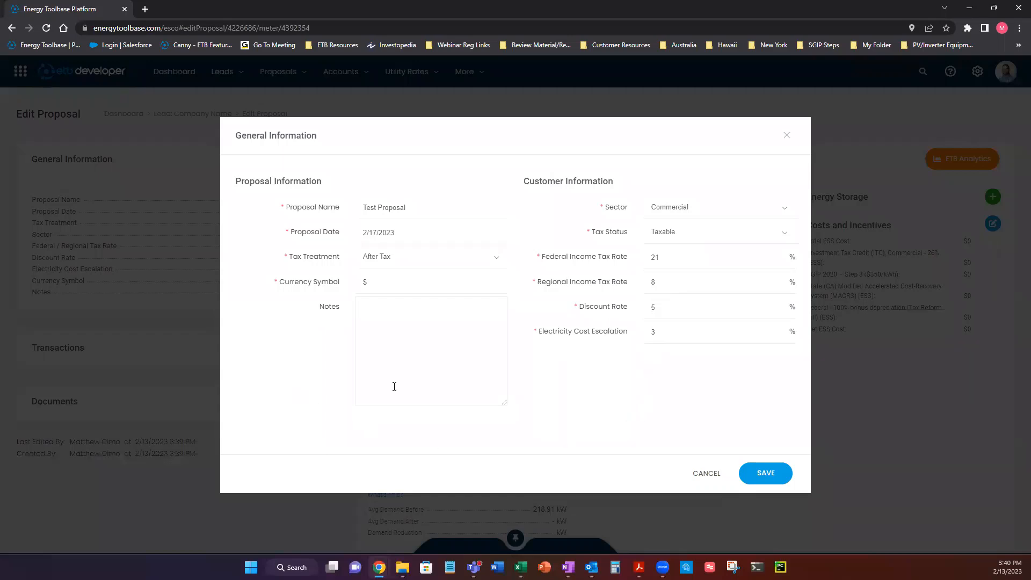
{"action": "mouse_move", "coordinate": [454, 406]}
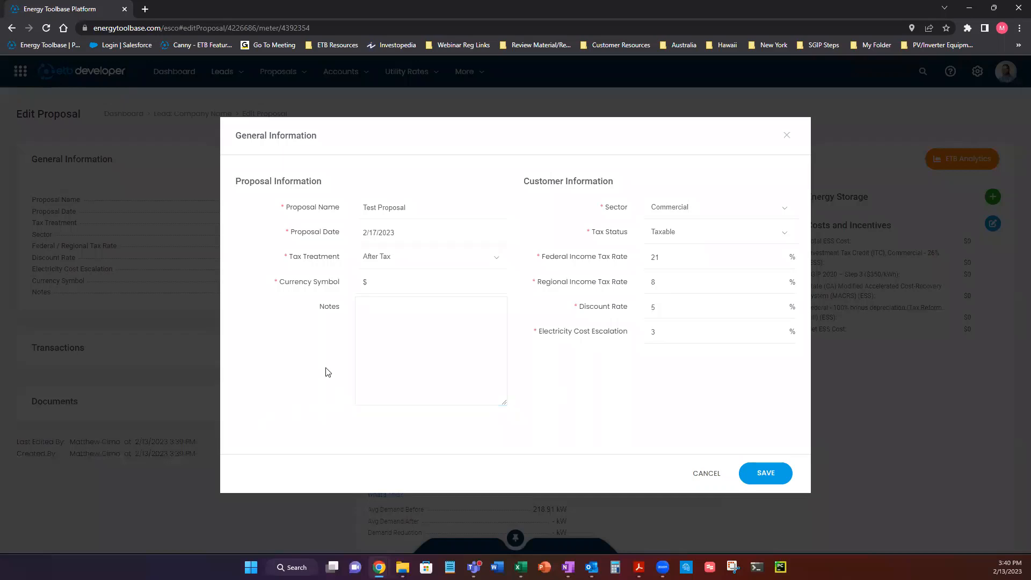
{"action": "left_click", "coordinate": [407, 281]}
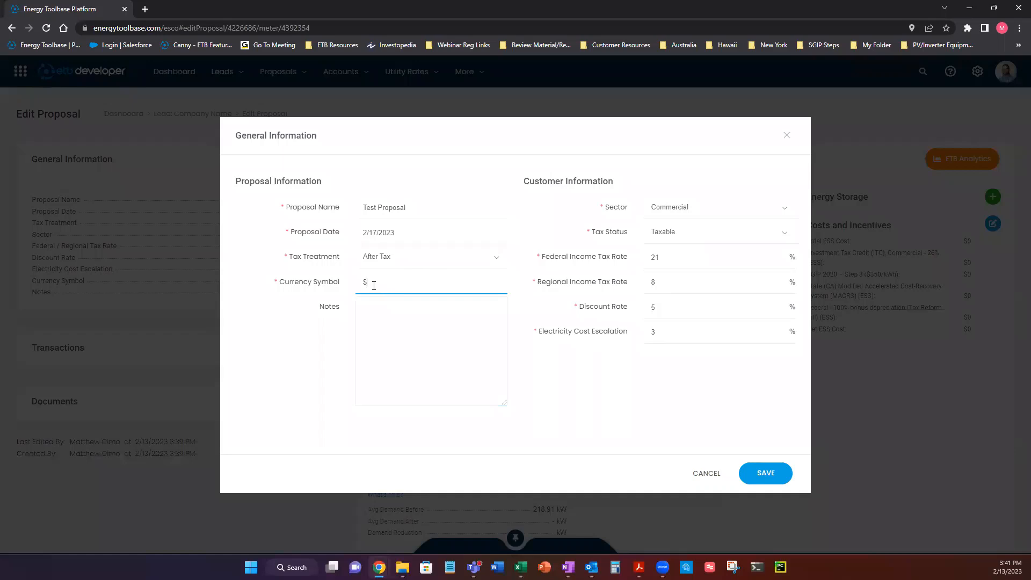
{"action": "mouse_move", "coordinate": [581, 386]}
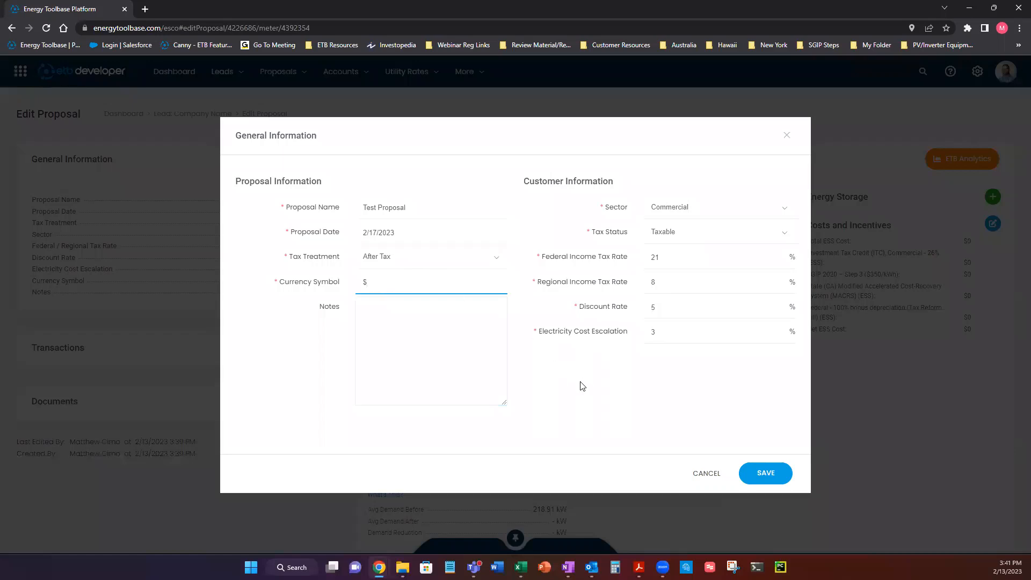
{"action": "mouse_move", "coordinate": [583, 369]}
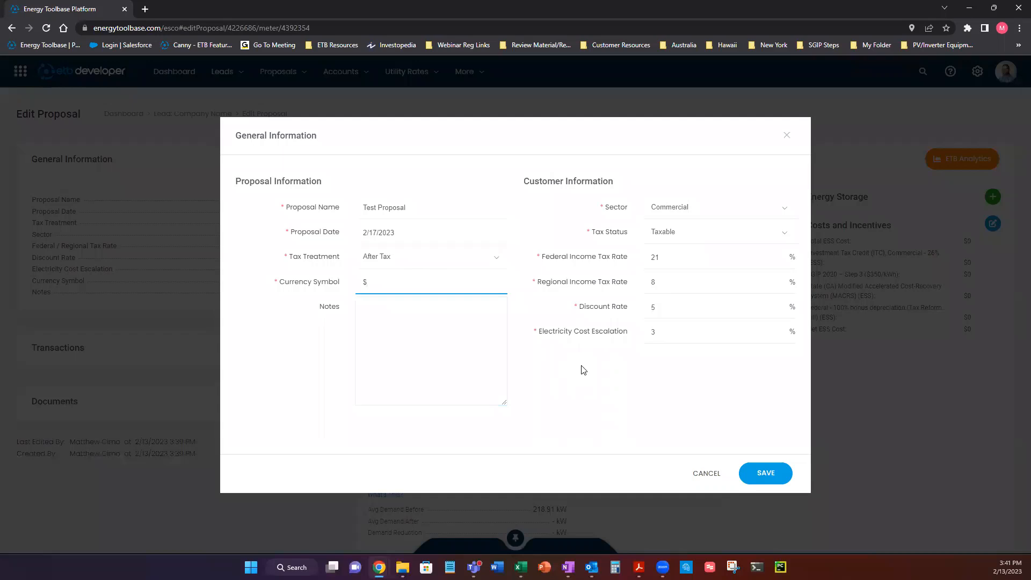
{"action": "mouse_move", "coordinate": [622, 345]}
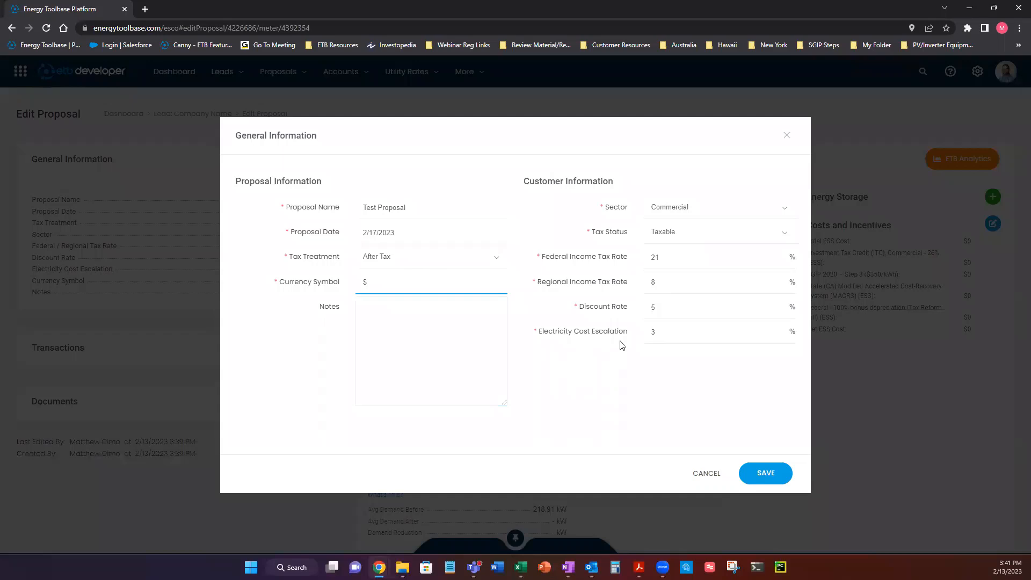
{"action": "left_click", "coordinate": [717, 206]}
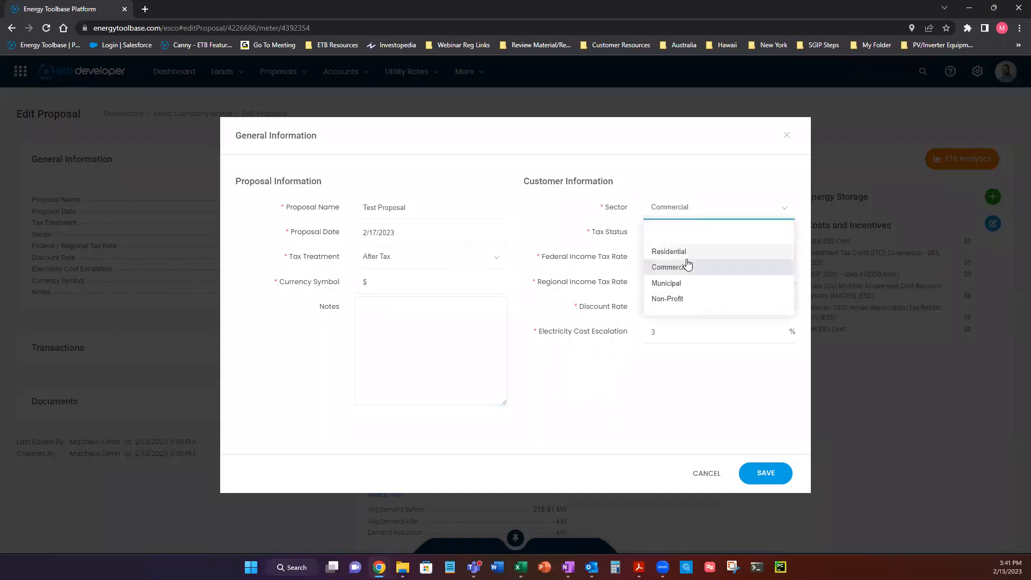
{"action": "mouse_move", "coordinate": [685, 255]}
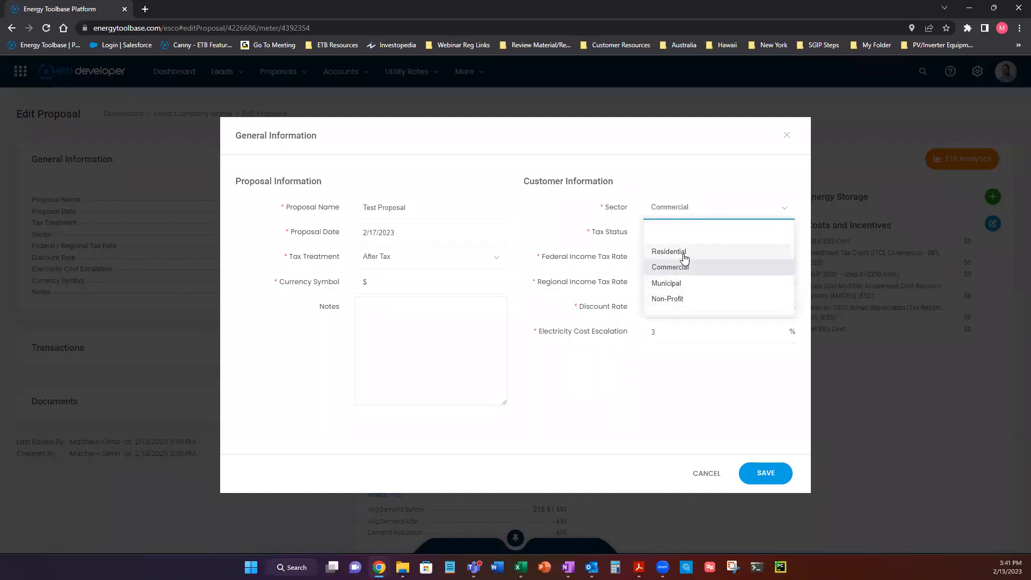
{"action": "mouse_move", "coordinate": [685, 387]}
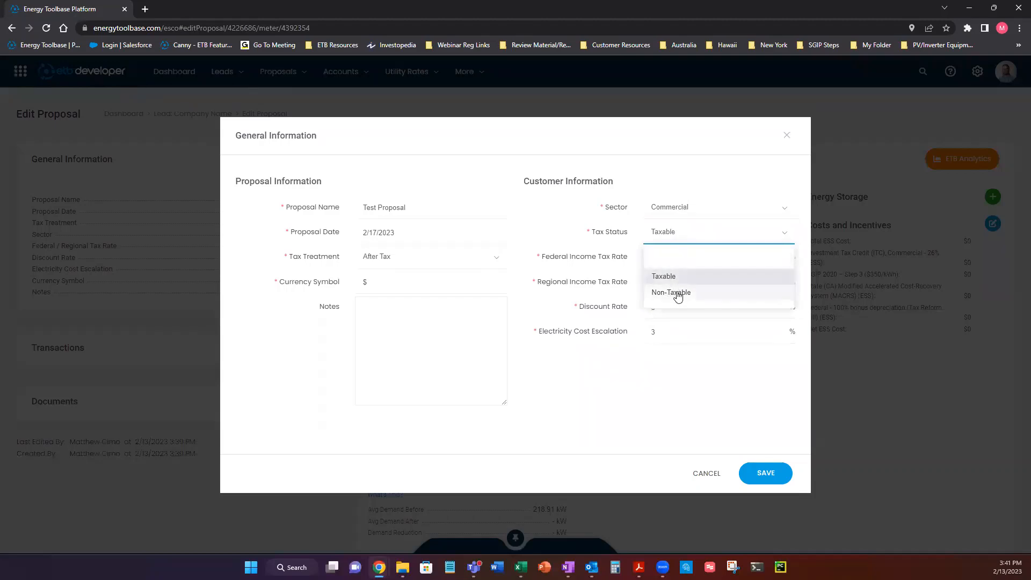
{"action": "left_click", "coordinate": [664, 275]}
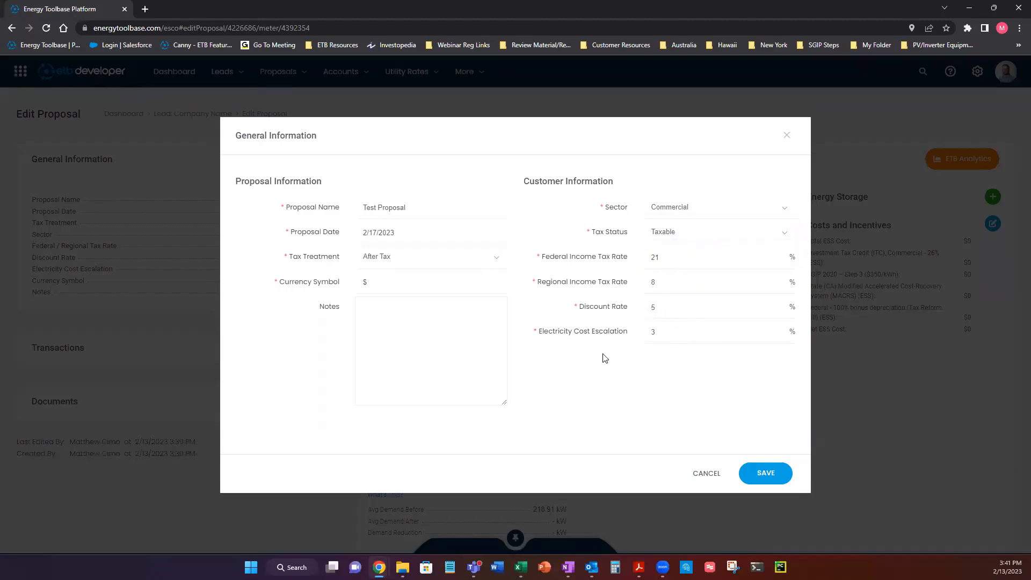
{"action": "mouse_move", "coordinate": [600, 362]}
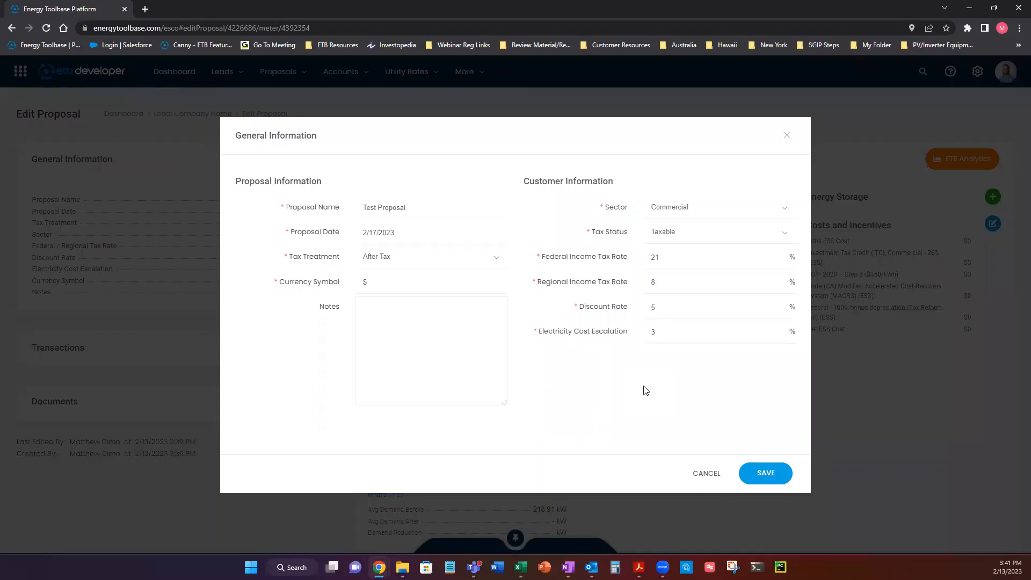
{"action": "mouse_move", "coordinate": [629, 349]}
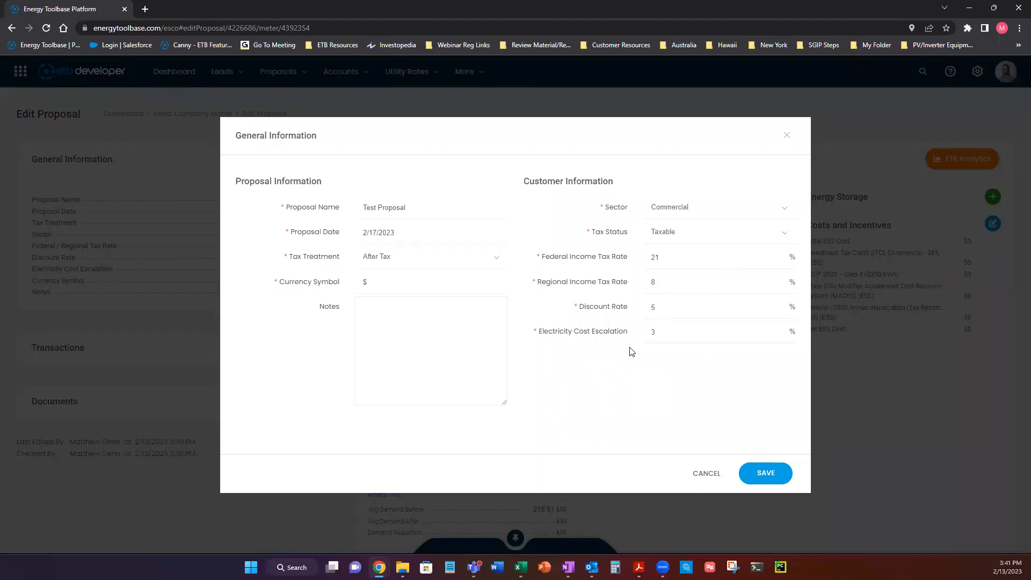
Select the Electricity Cost Escalation field, currently 3%, for editing
{"action": "left_click", "coordinate": [718, 330]}
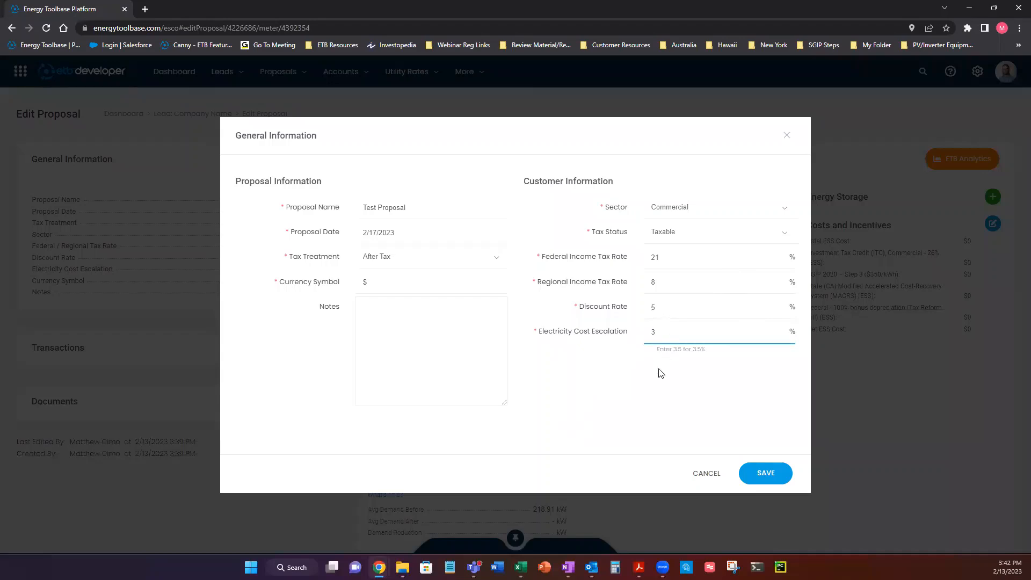
{"action": "mouse_move", "coordinate": [664, 360]}
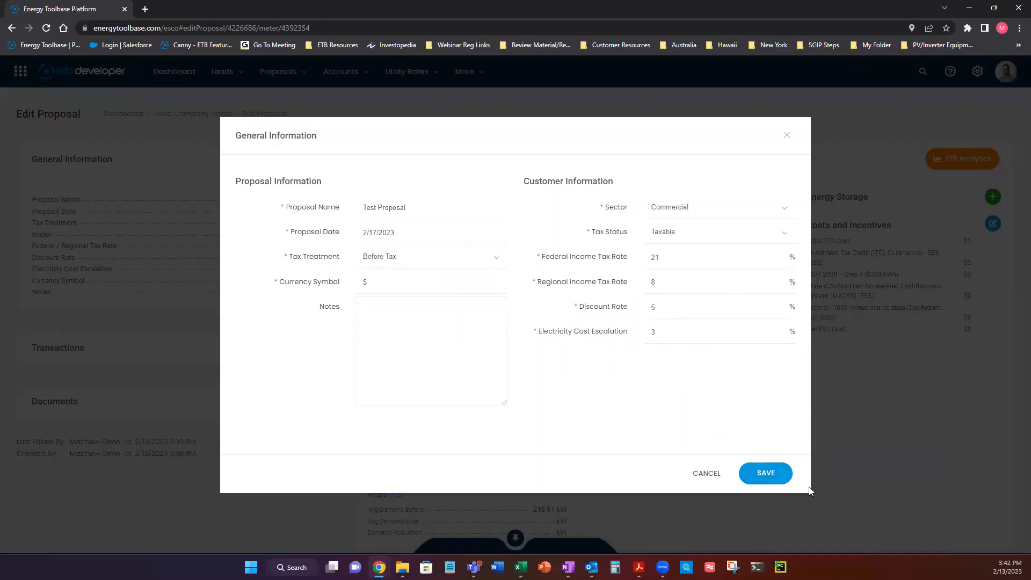
Save the General Information changes and confirm the success message
{"action": "left_click", "coordinate": [765, 473]}
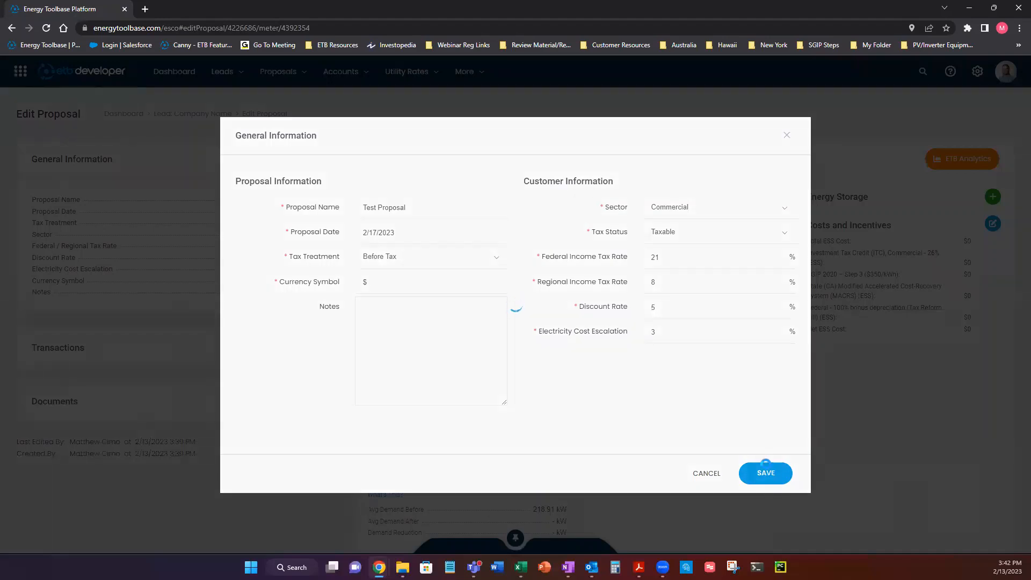
{"action": "left_click", "coordinate": [765, 473]}
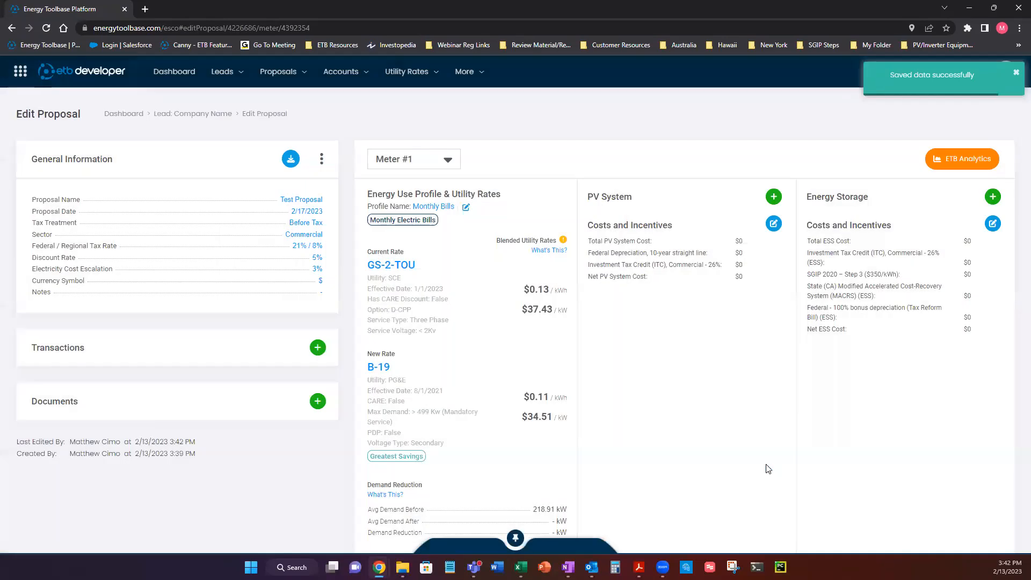